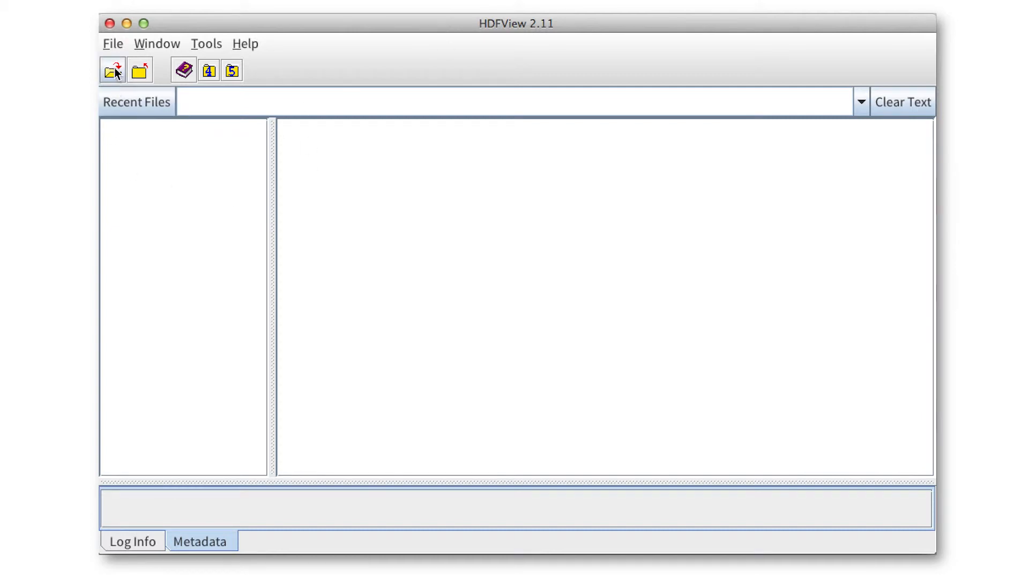
Open file5.hdf5 and select 'my dataset' to see its 32-bit float 10 x 10 summary.
click(112, 71)
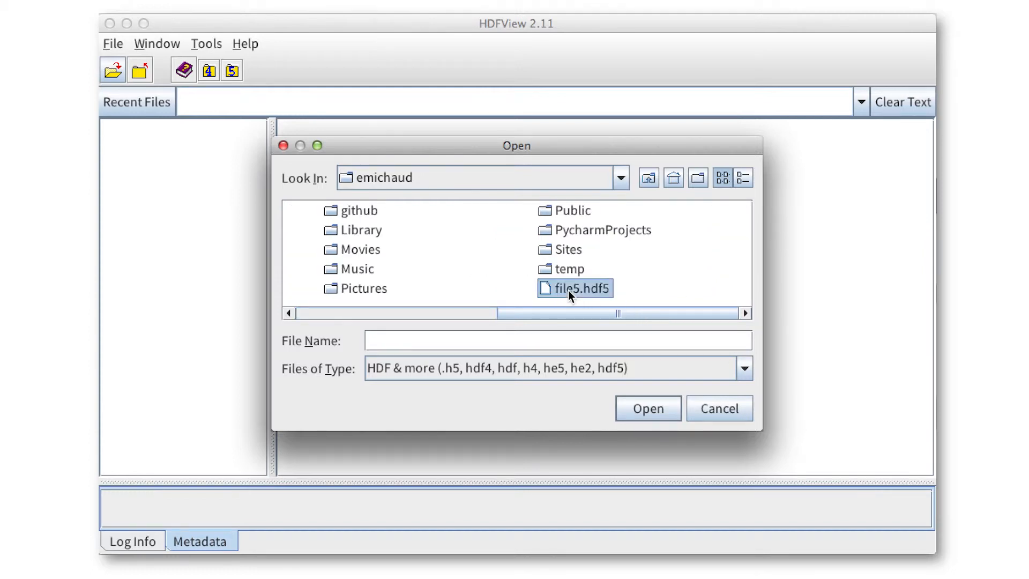
click(647, 408)
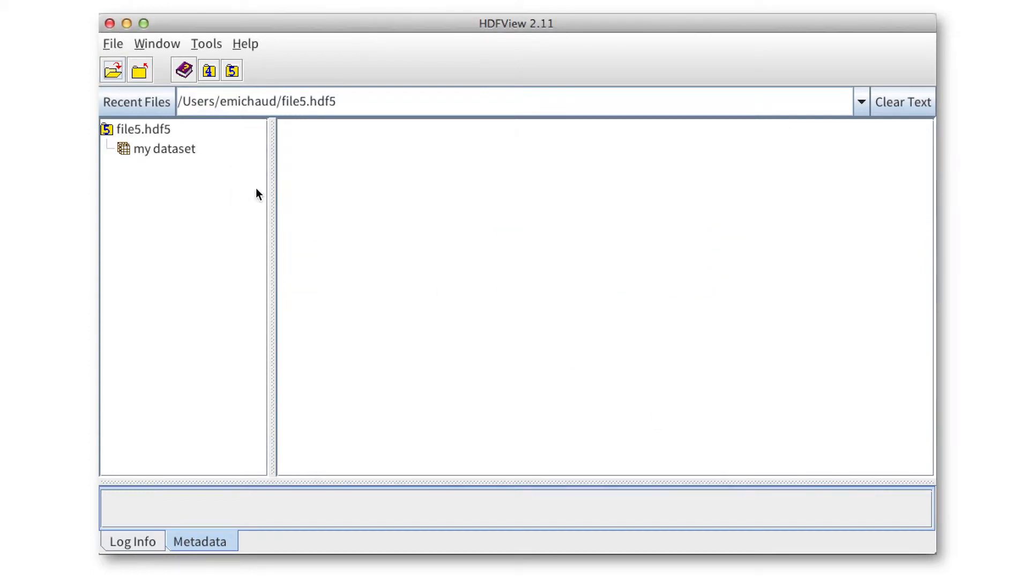
mouse_move(228, 182)
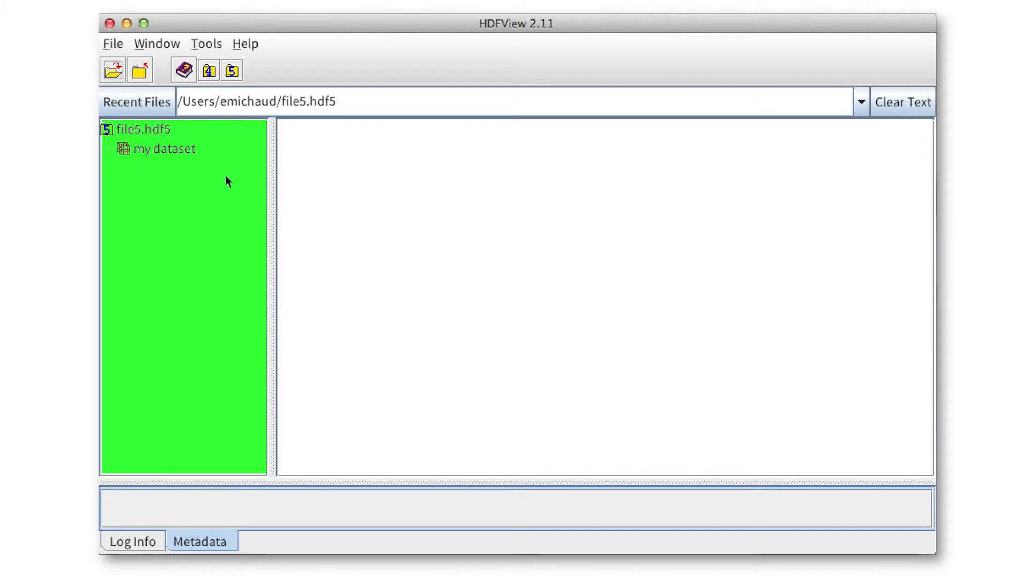
click(143, 129)
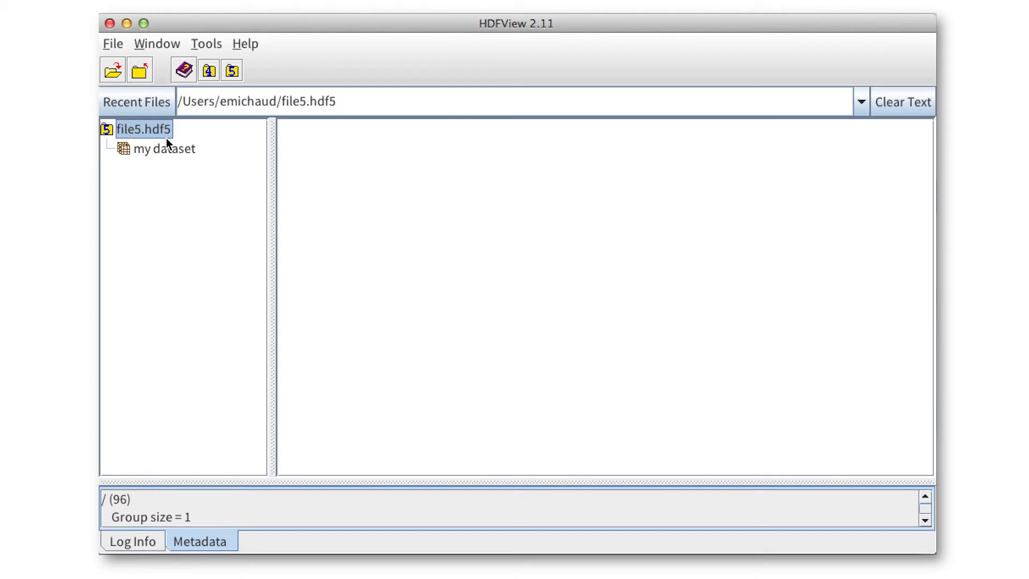
mouse_move(177, 160)
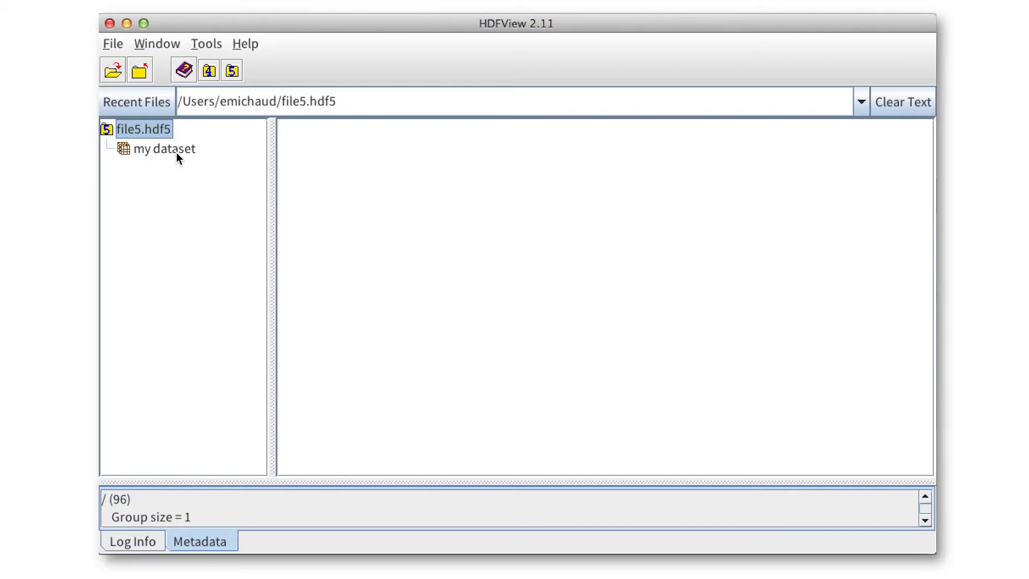
click(164, 148)
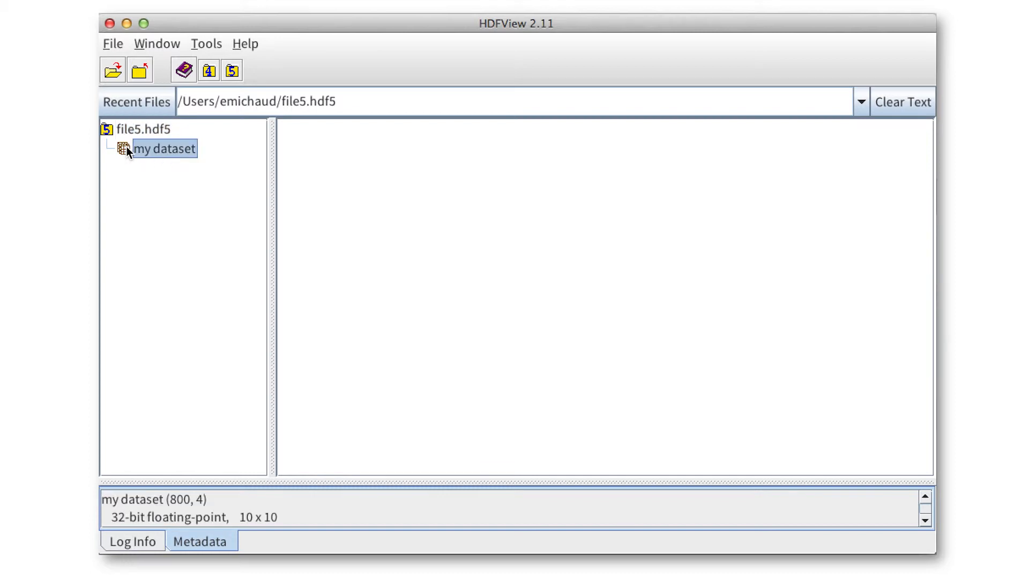
Open 'my dataset' as a table and inspect cell 0,0 holding 2.0.
double_click(164, 149)
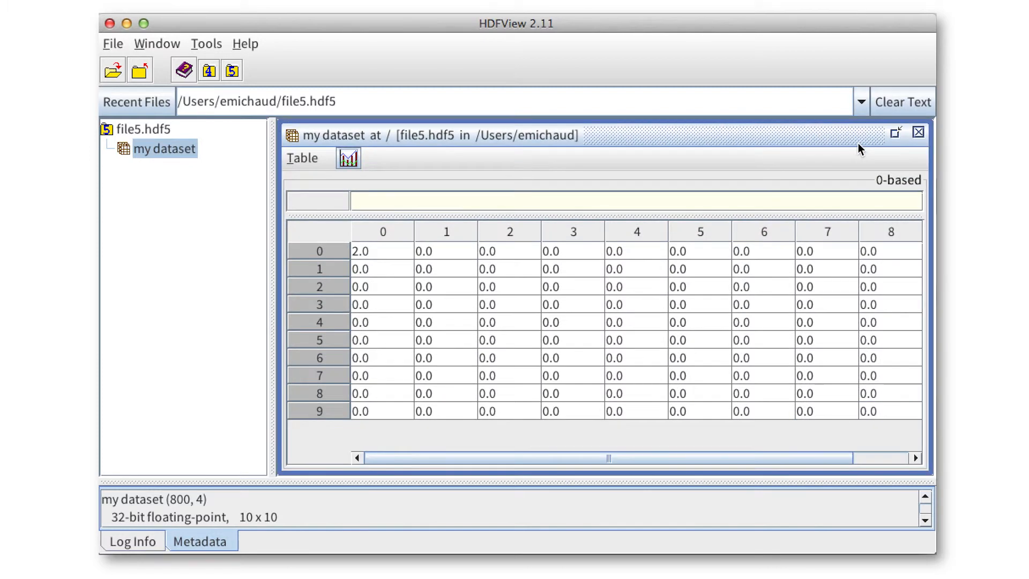
mouse_move(591, 420)
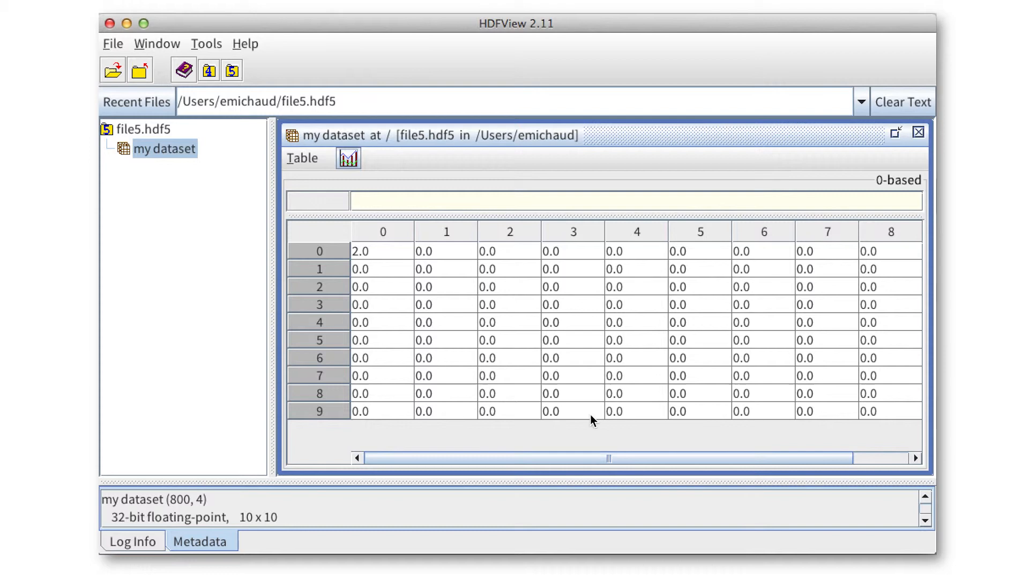
mouse_move(515, 311)
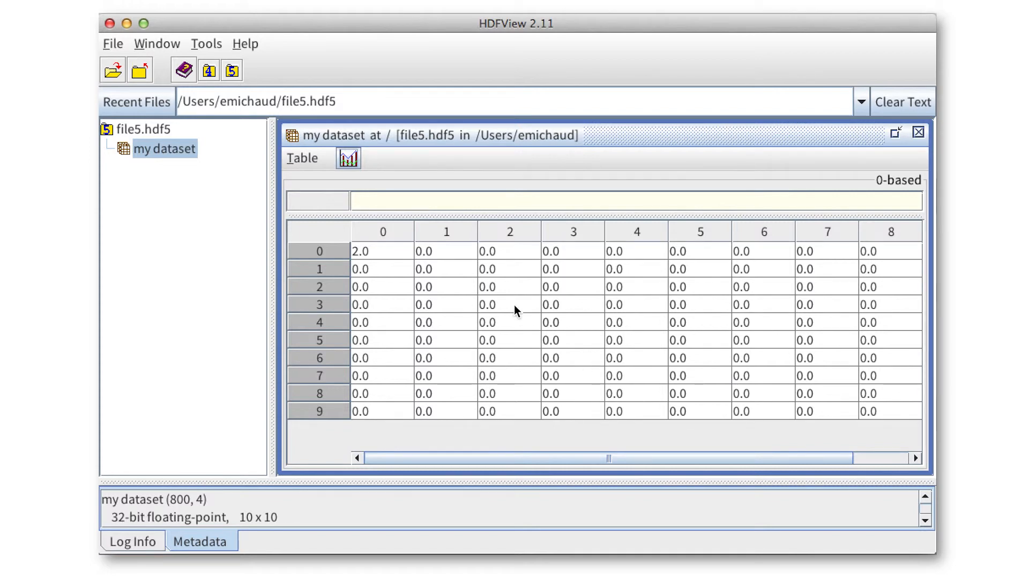
mouse_move(405, 258)
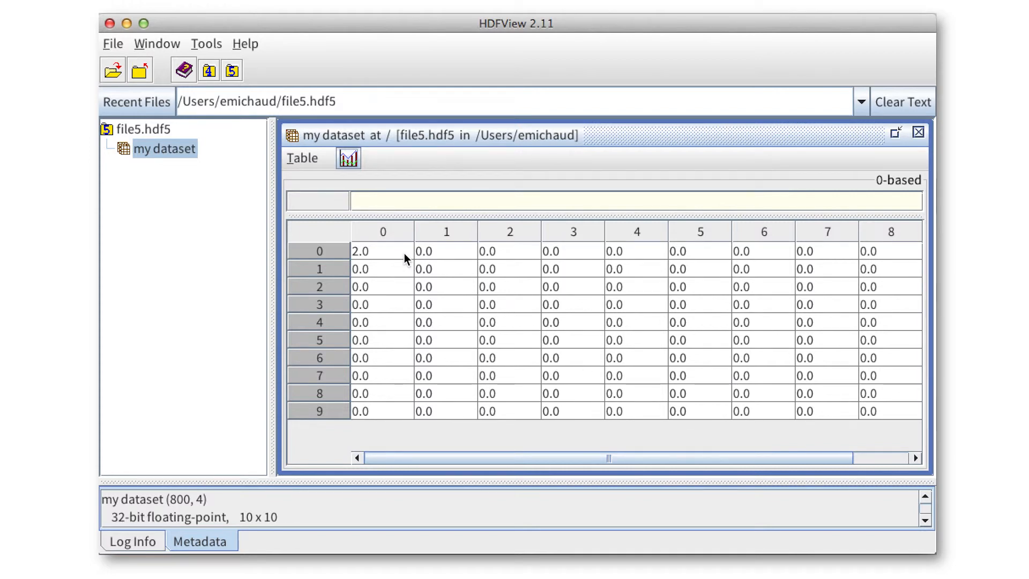
click(381, 251)
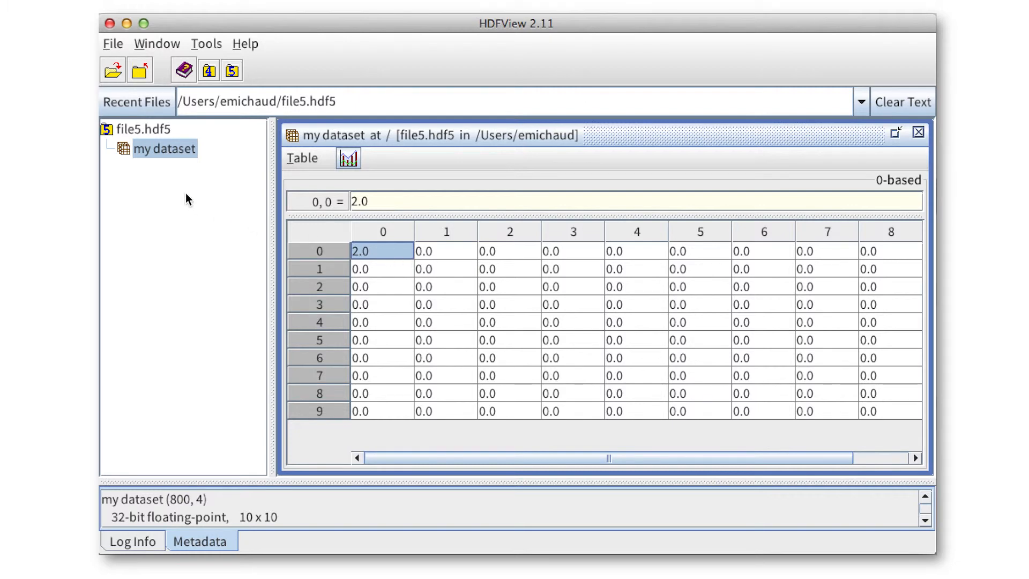
mouse_move(161, 148)
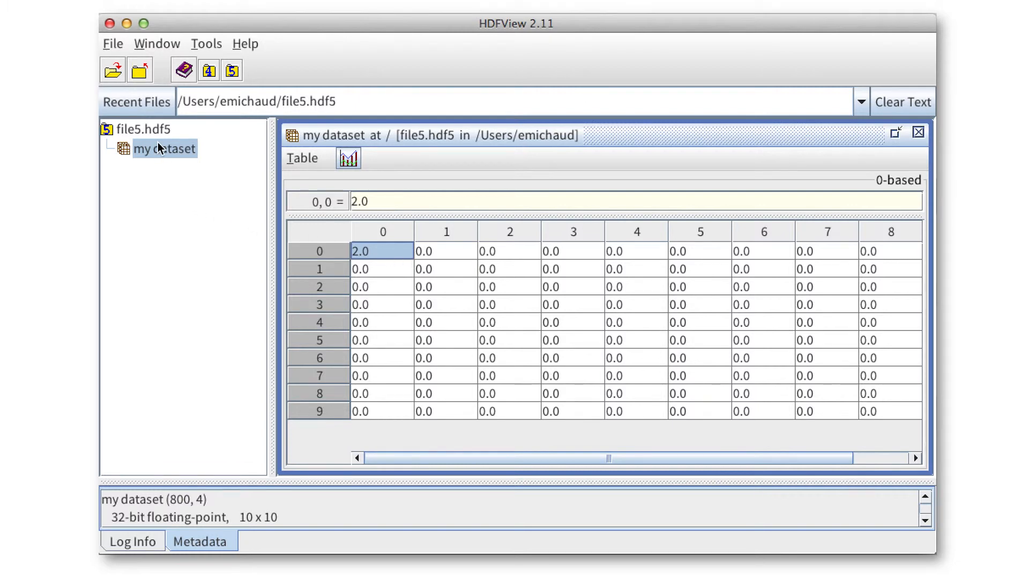
right_click(164, 148)
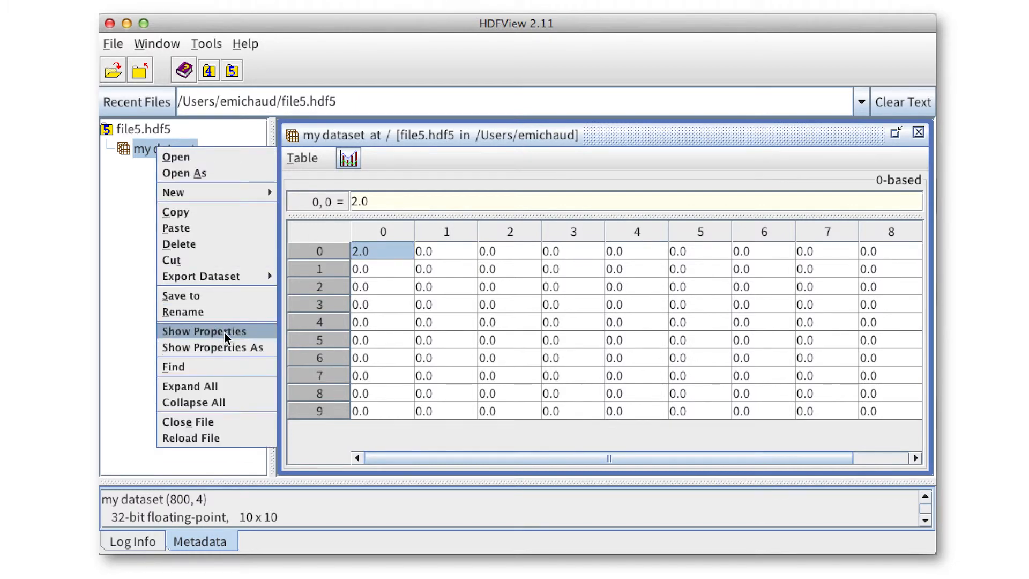
click(204, 331)
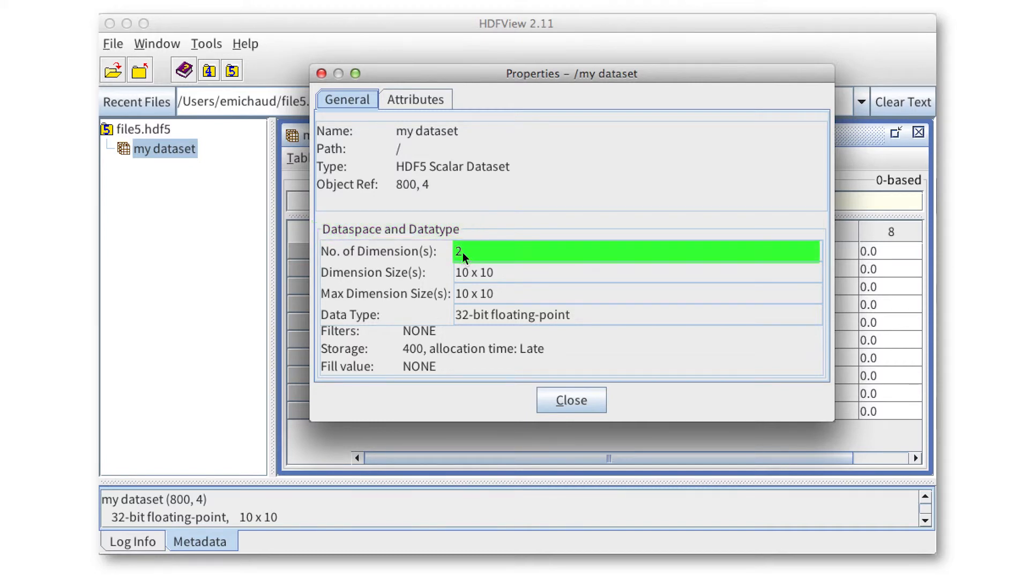
click(473, 272)
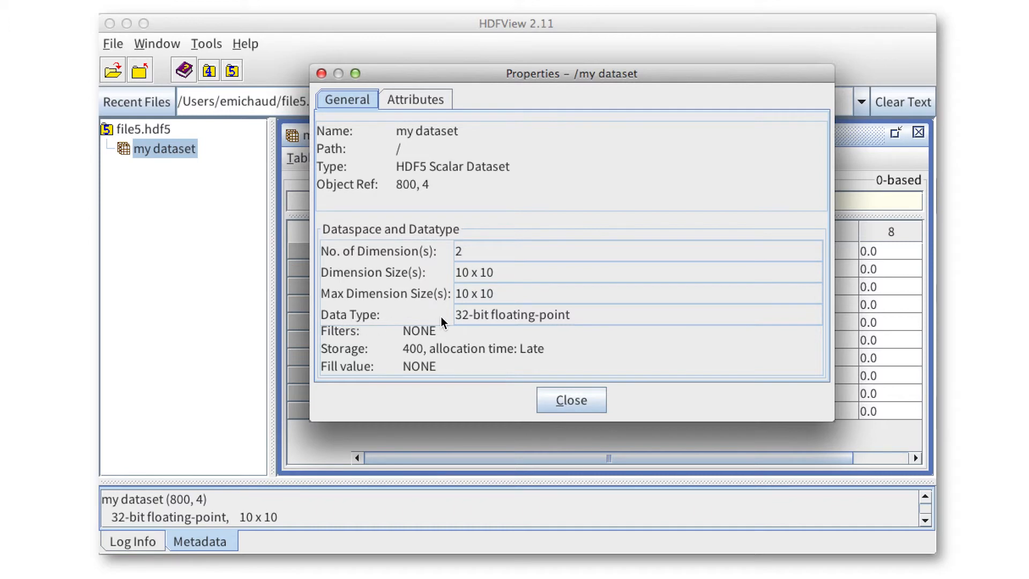
mouse_move(579, 355)
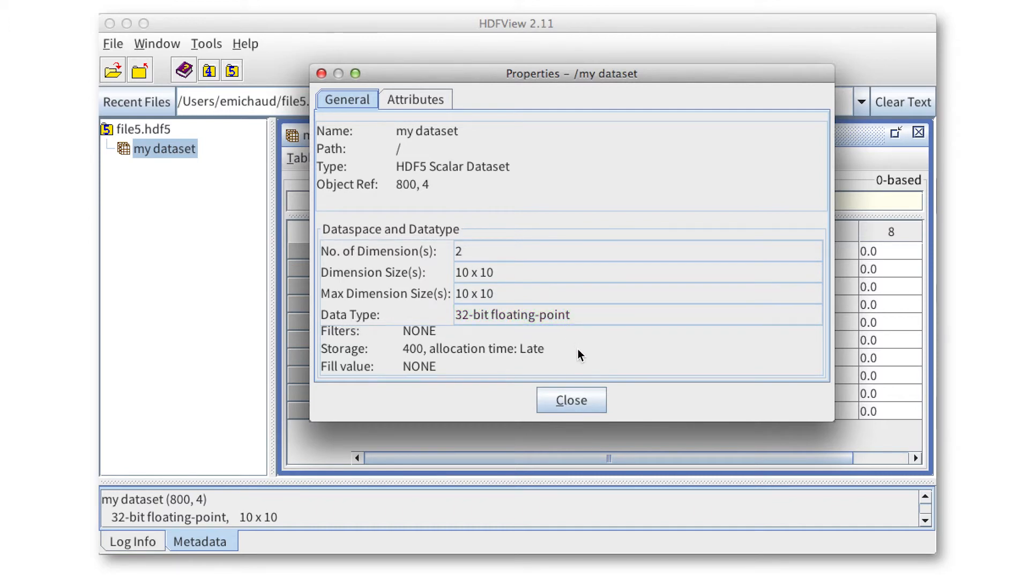
click(570, 399)
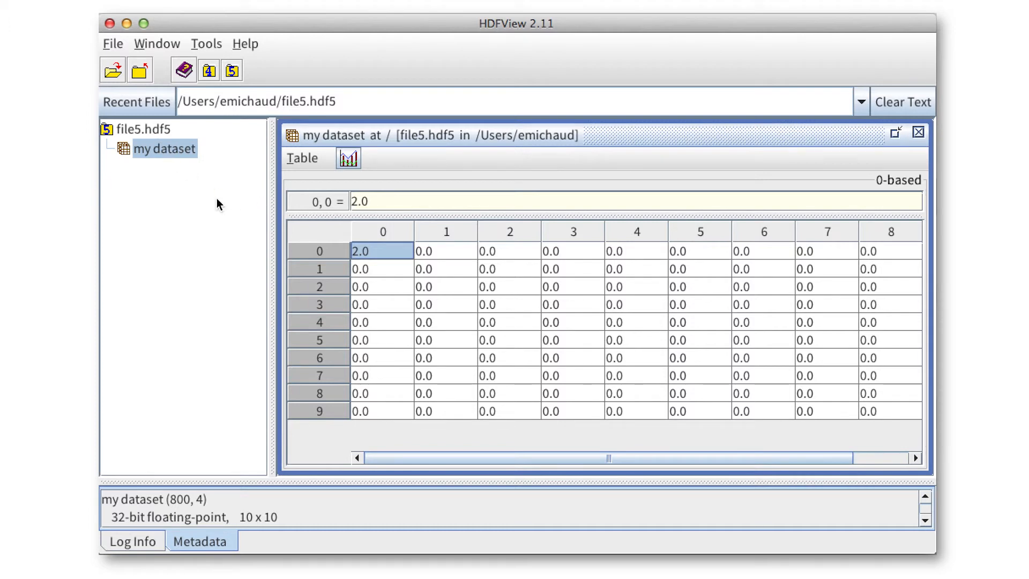
mouse_move(181, 219)
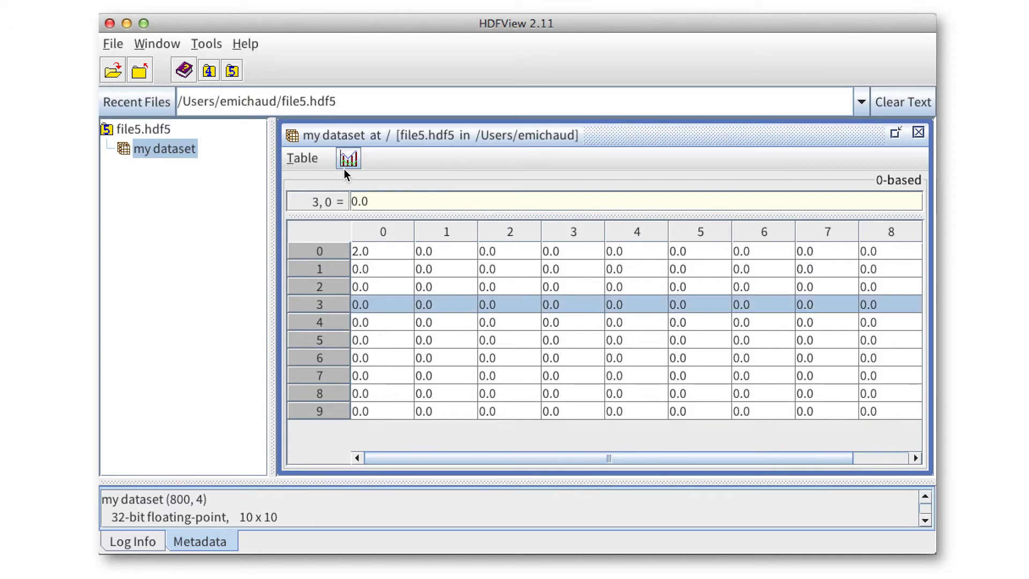
Create a line plot of the dataset with series taken from rows.
click(348, 158)
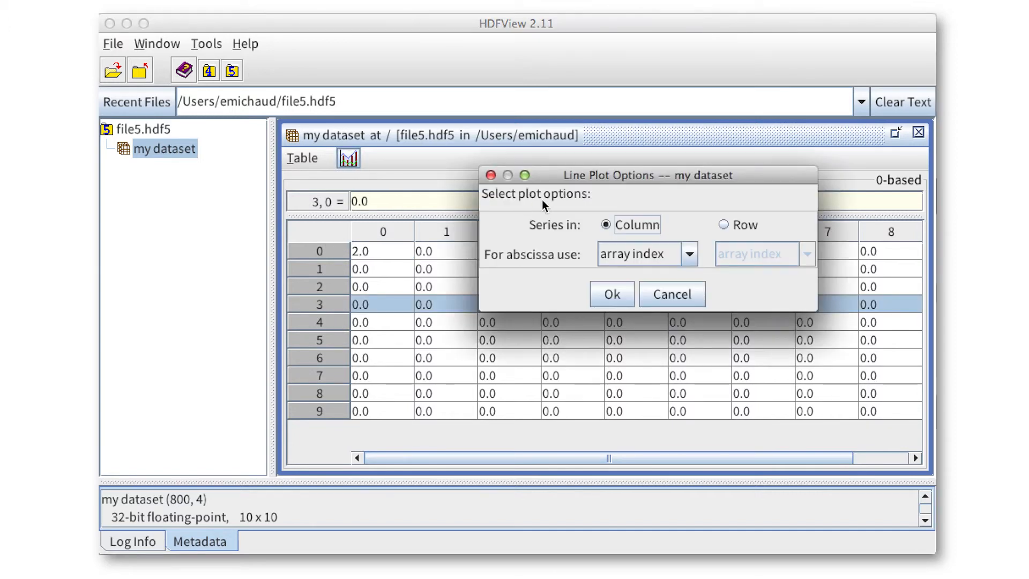
click(722, 225)
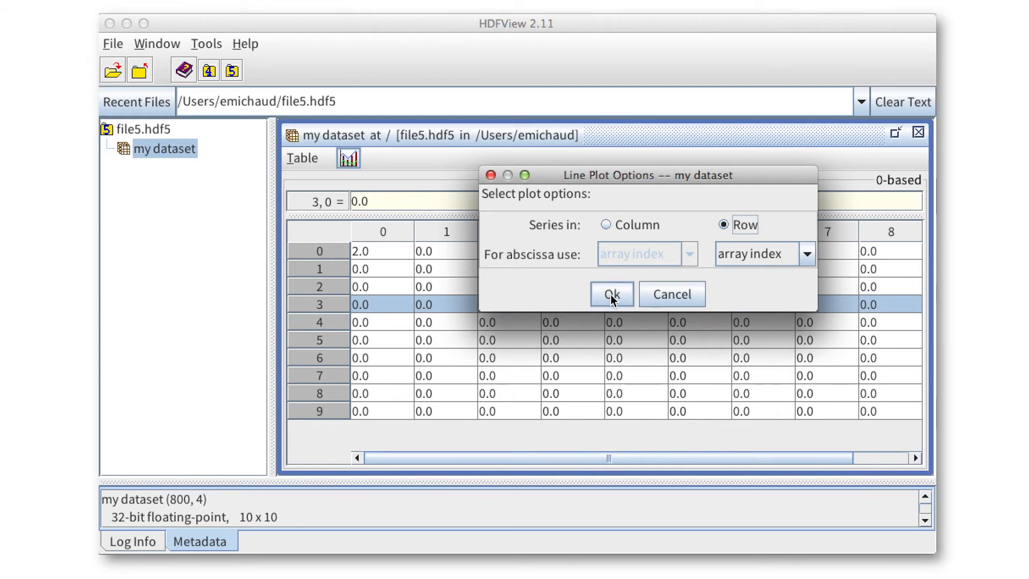
click(611, 293)
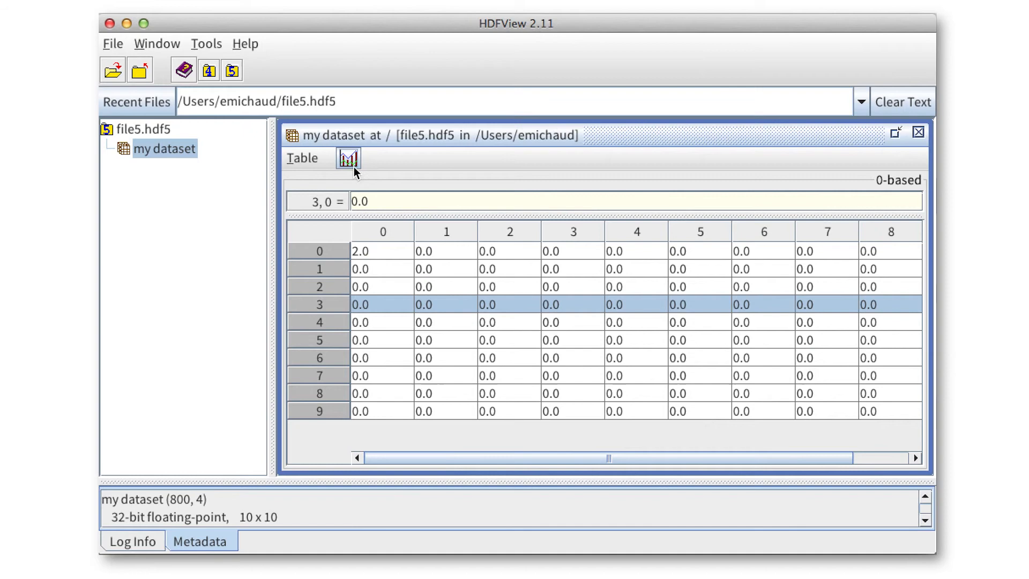
click(112, 43)
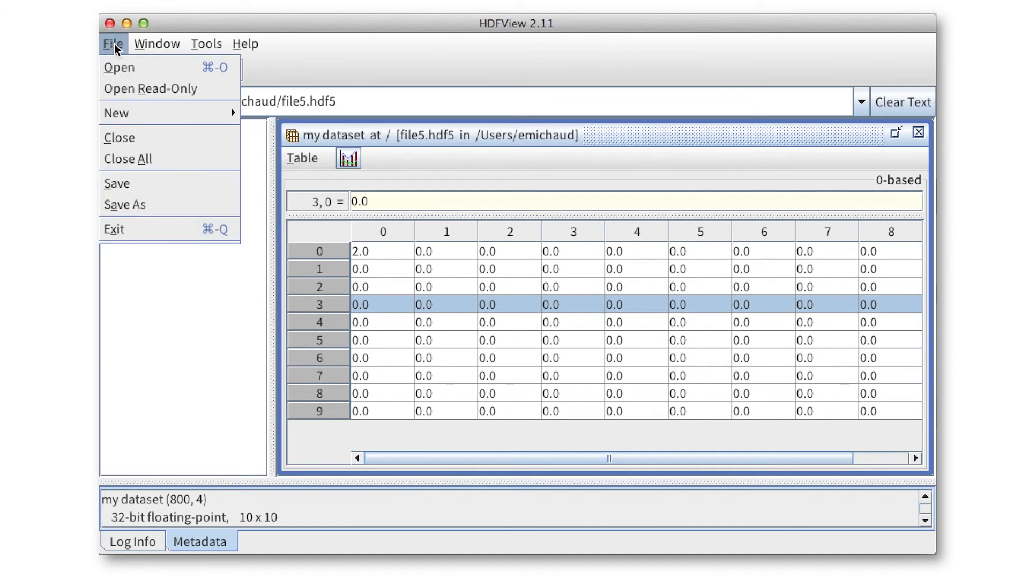